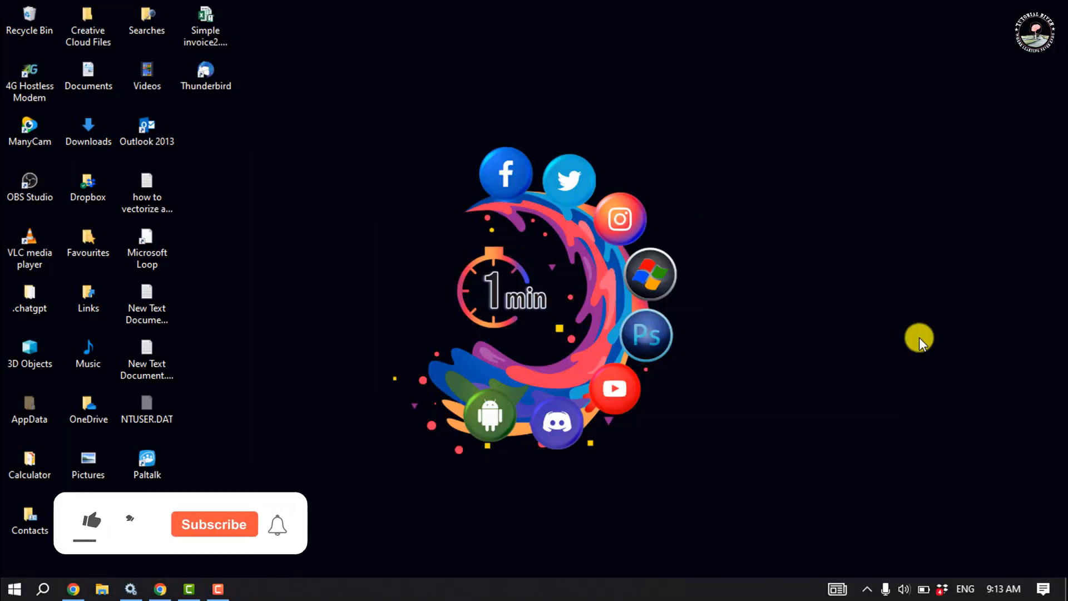
- Reach the Battery settings page from the system-tray battery flyout
{"action": "left_click", "coordinate": [91, 523]}
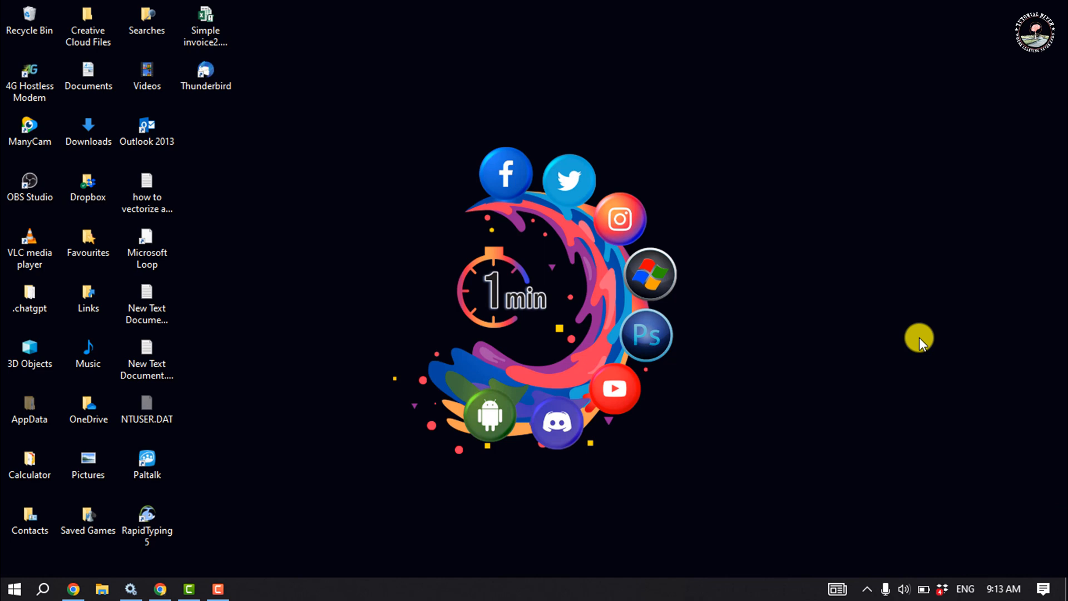
{"action": "mouse_move", "coordinate": [933, 239]}
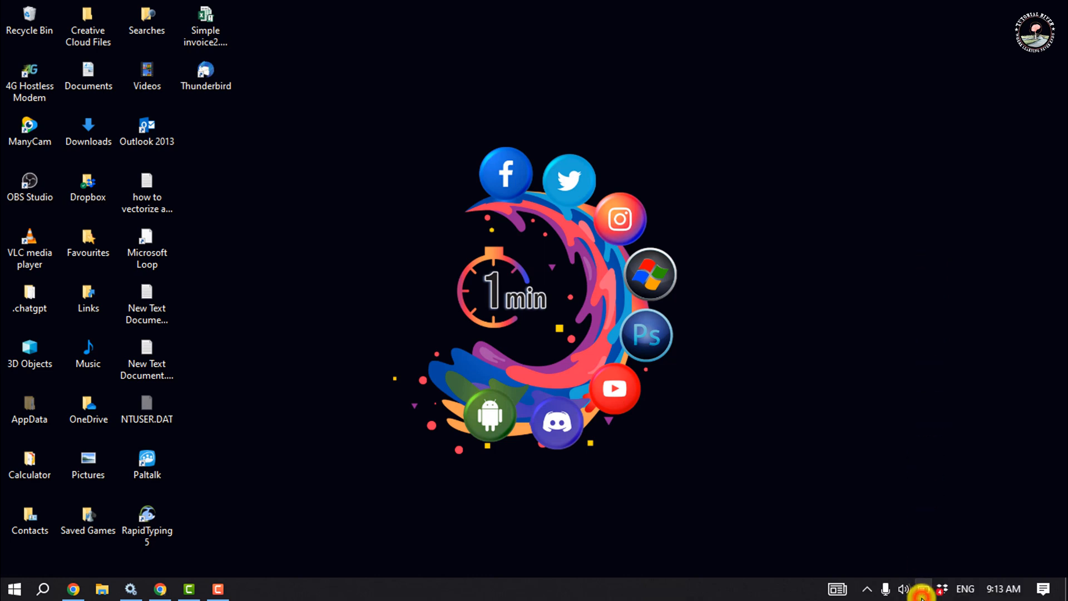
{"action": "left_click", "coordinate": [924, 589]}
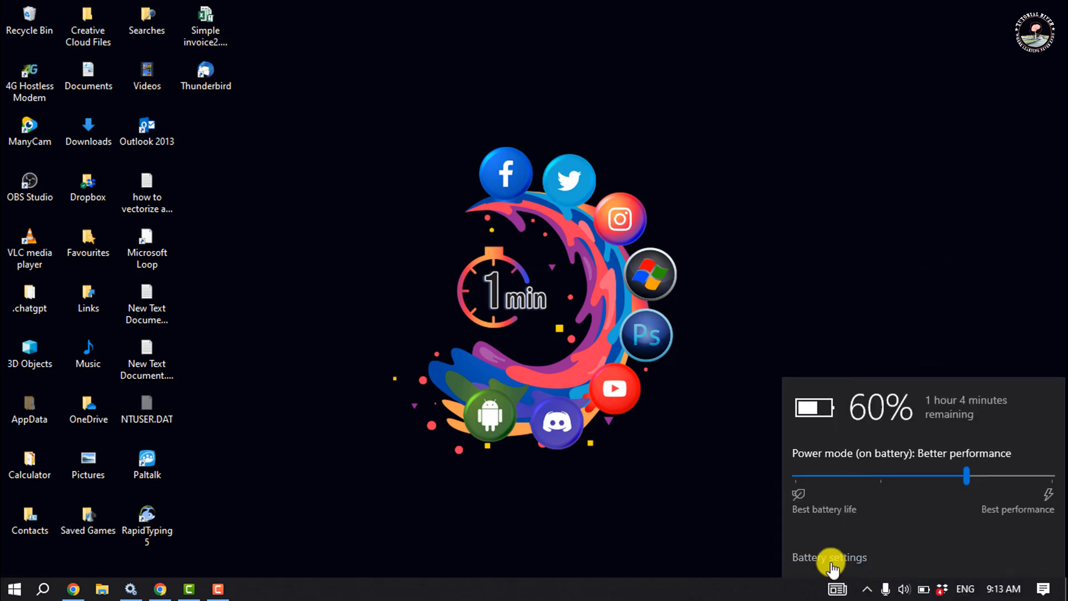
{"action": "left_click", "coordinate": [829, 558]}
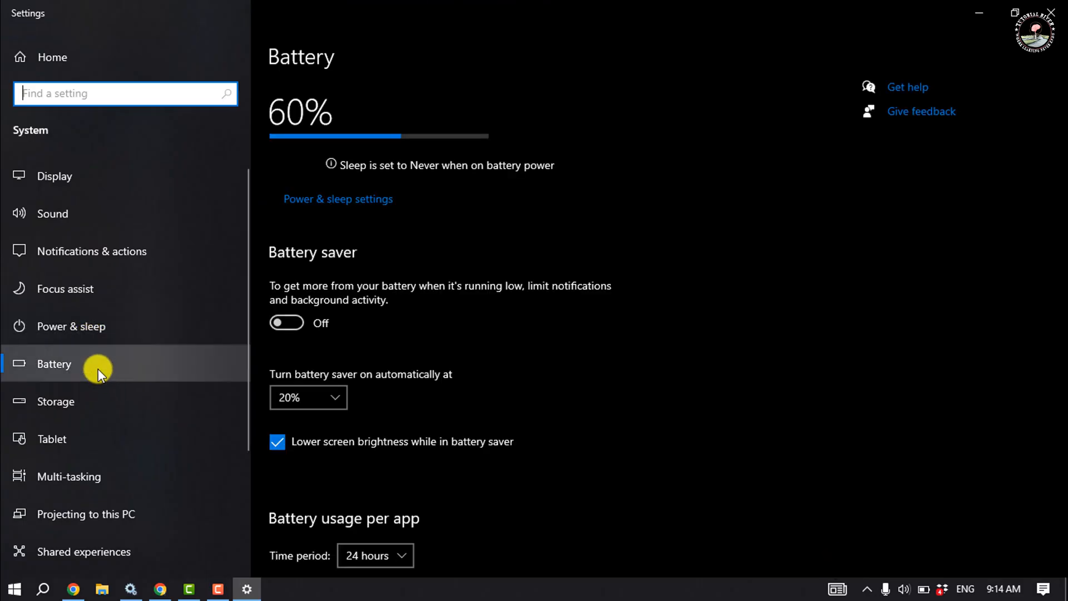
- From Power & sleep, follow Additional power settings into the Control Panel Power Options window
{"action": "left_click", "coordinate": [69, 326]}
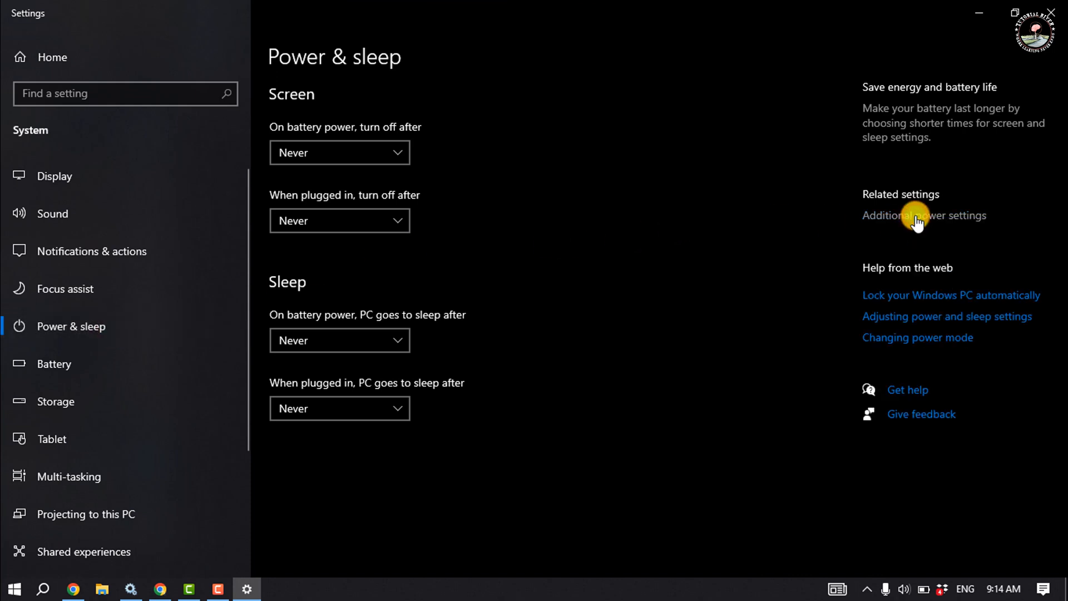
{"action": "left_click", "coordinate": [924, 215]}
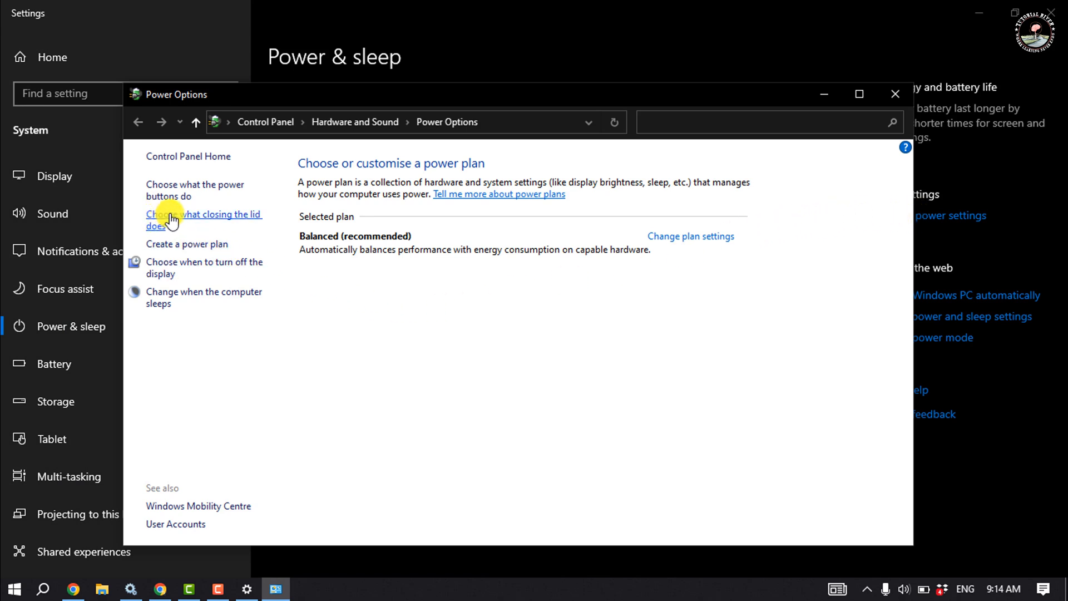
- Set closing the lid to 'Do nothing' on battery and plugged in, and save the changes
{"action": "left_click", "coordinate": [203, 219]}
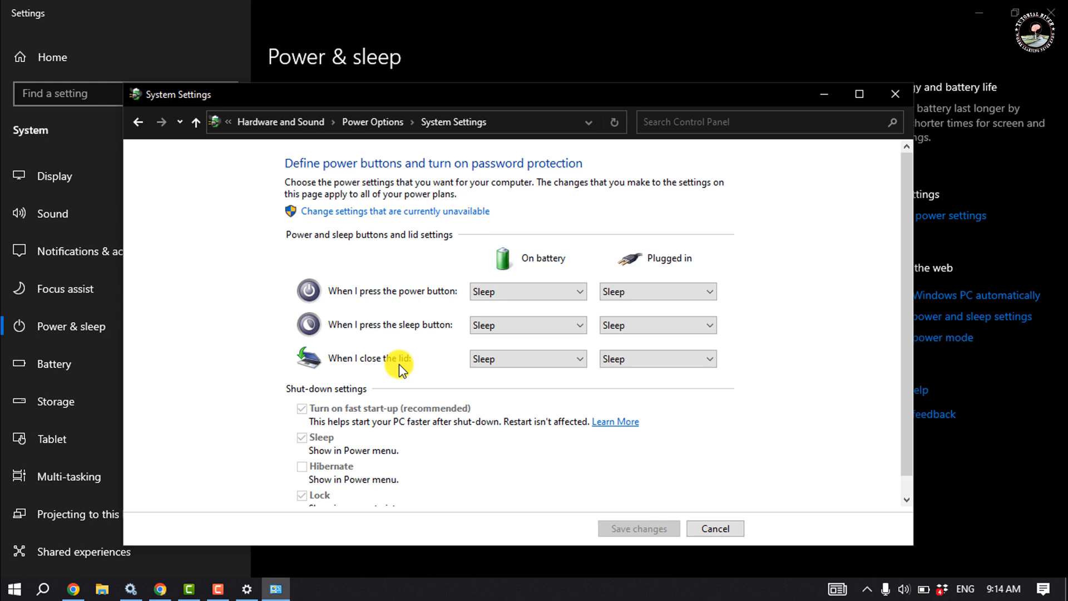
{"action": "left_click", "coordinate": [528, 358]}
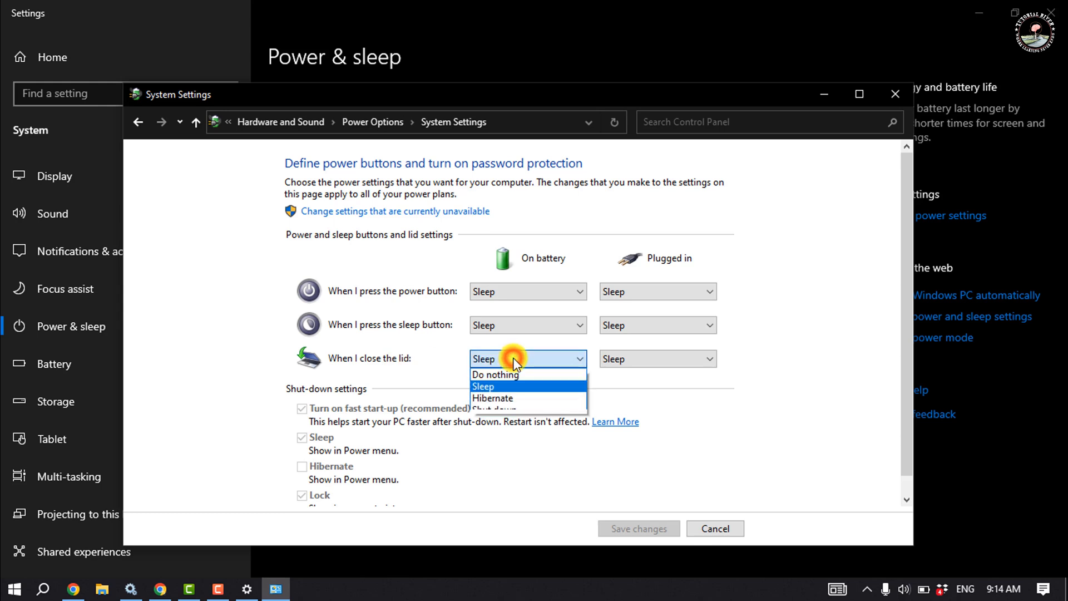
{"action": "left_click", "coordinate": [494, 374]}
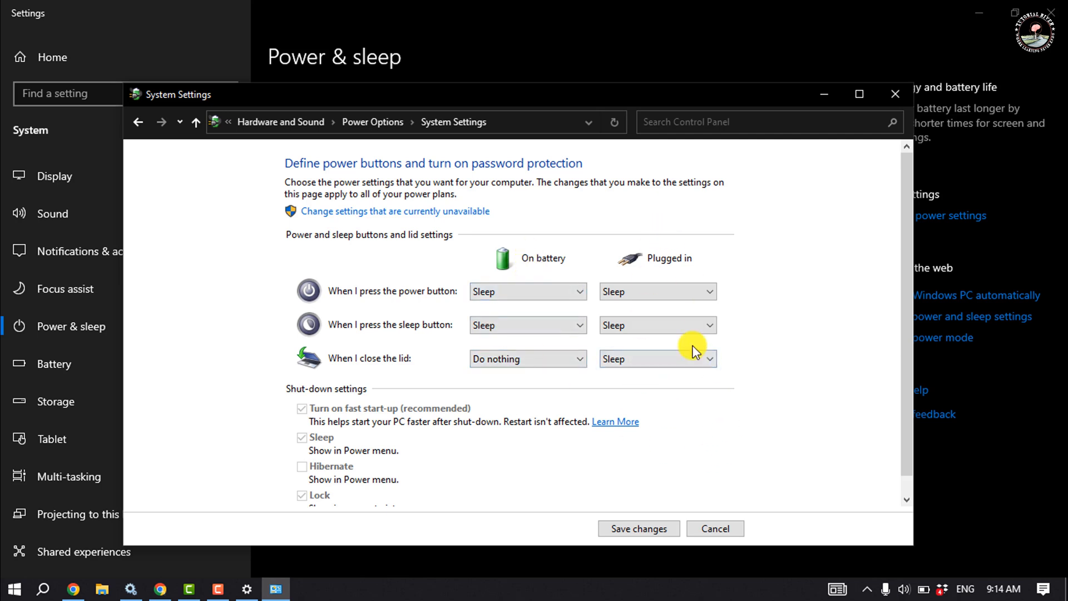
{"action": "left_click", "coordinate": [656, 358]}
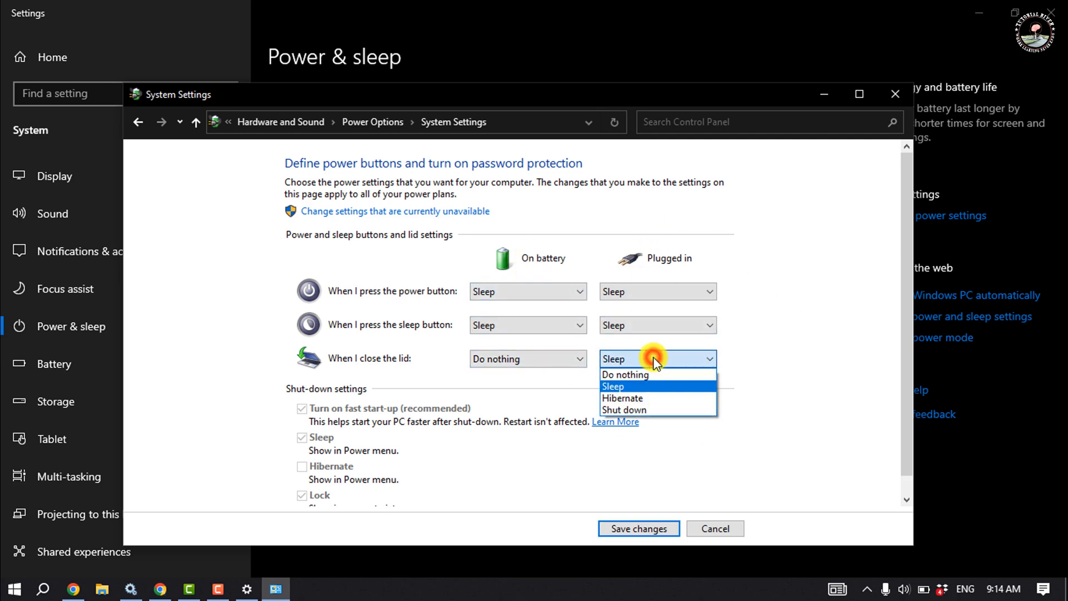
{"action": "left_click", "coordinate": [623, 374]}
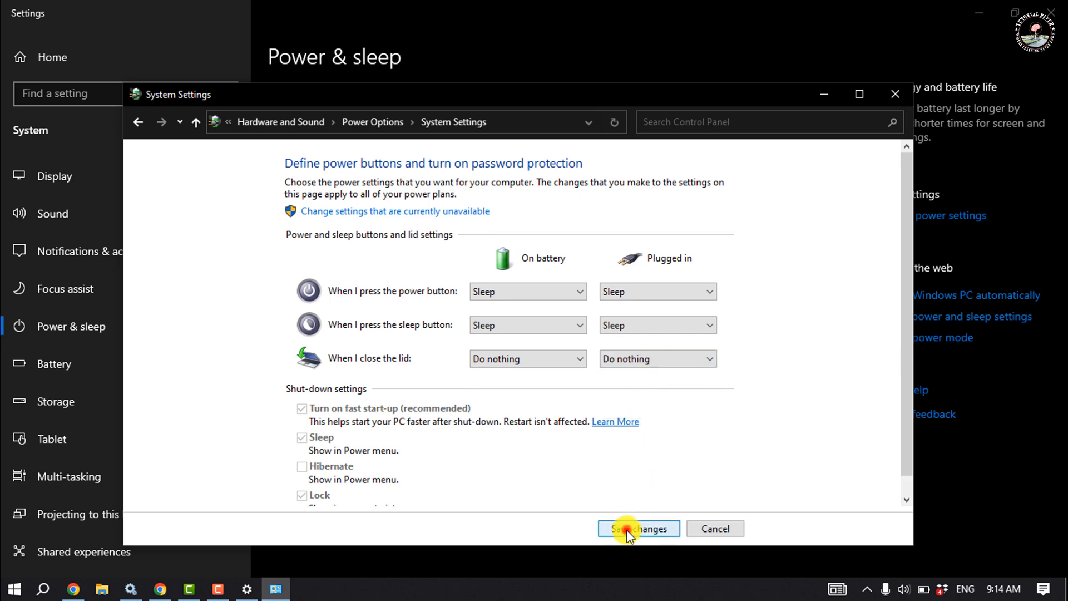
{"action": "left_click", "coordinate": [637, 528]}
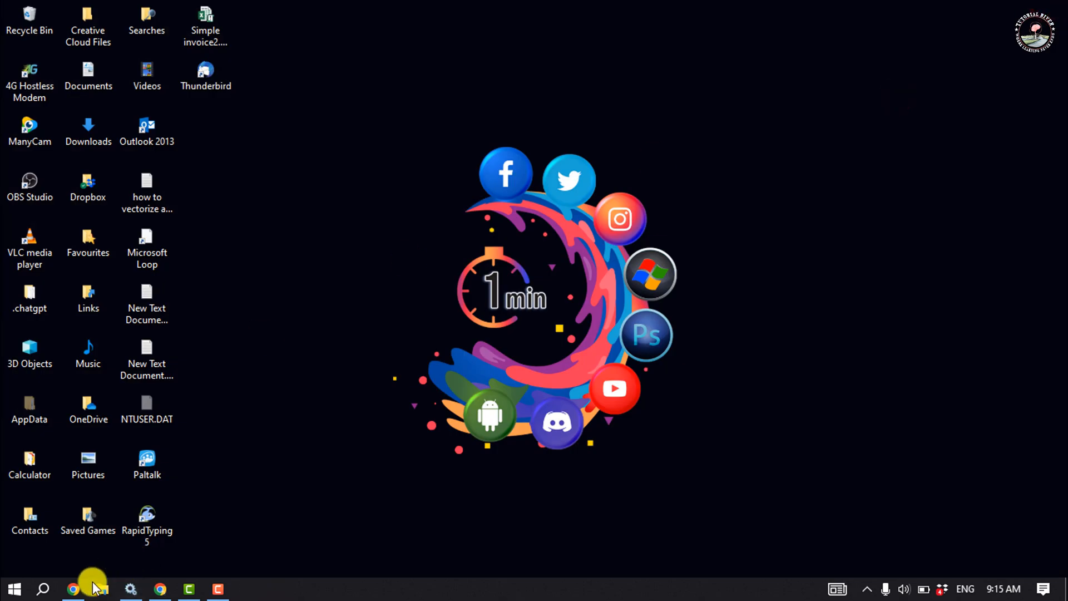
- Switch to the browser window playing the YouTube music video
{"action": "left_click", "coordinate": [74, 588]}
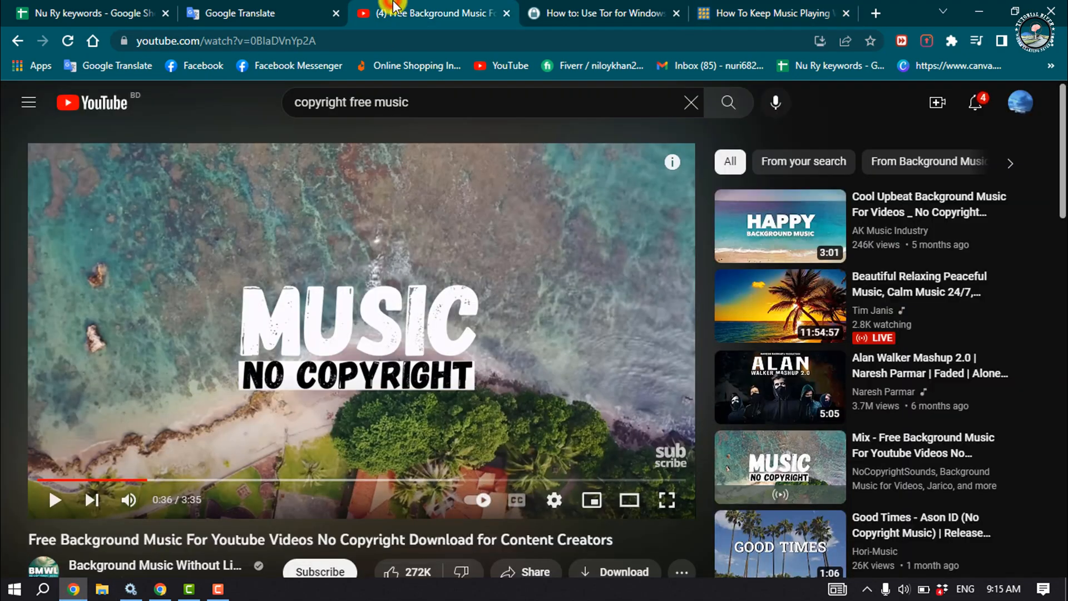